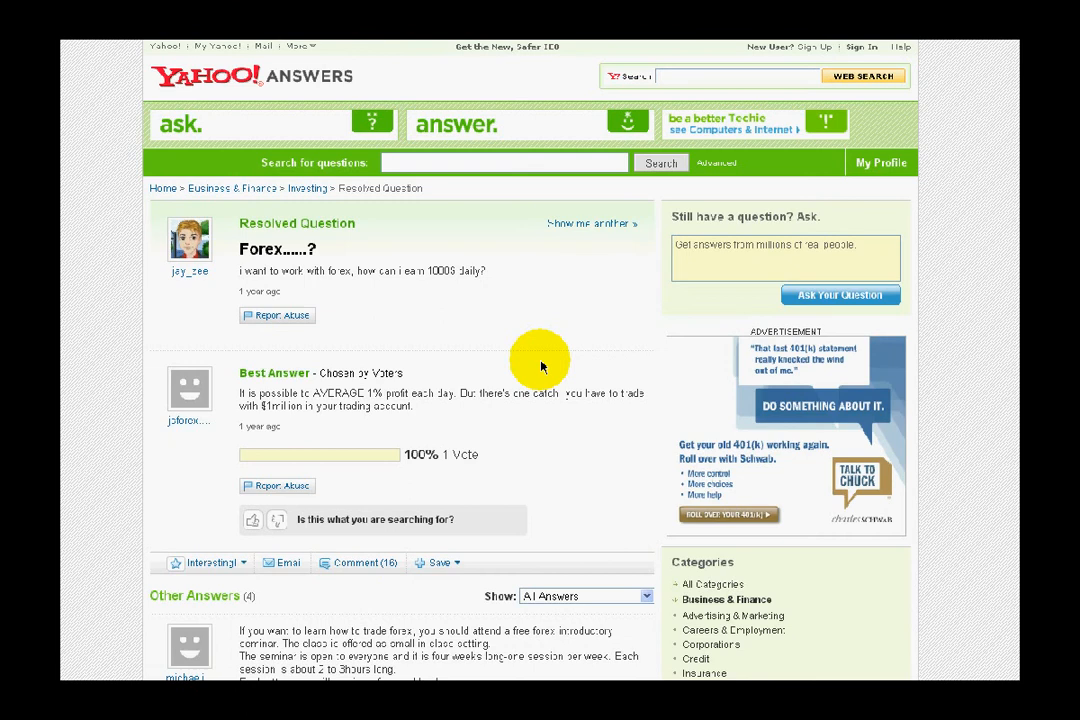
pyautogui.moveTo(185, 85)
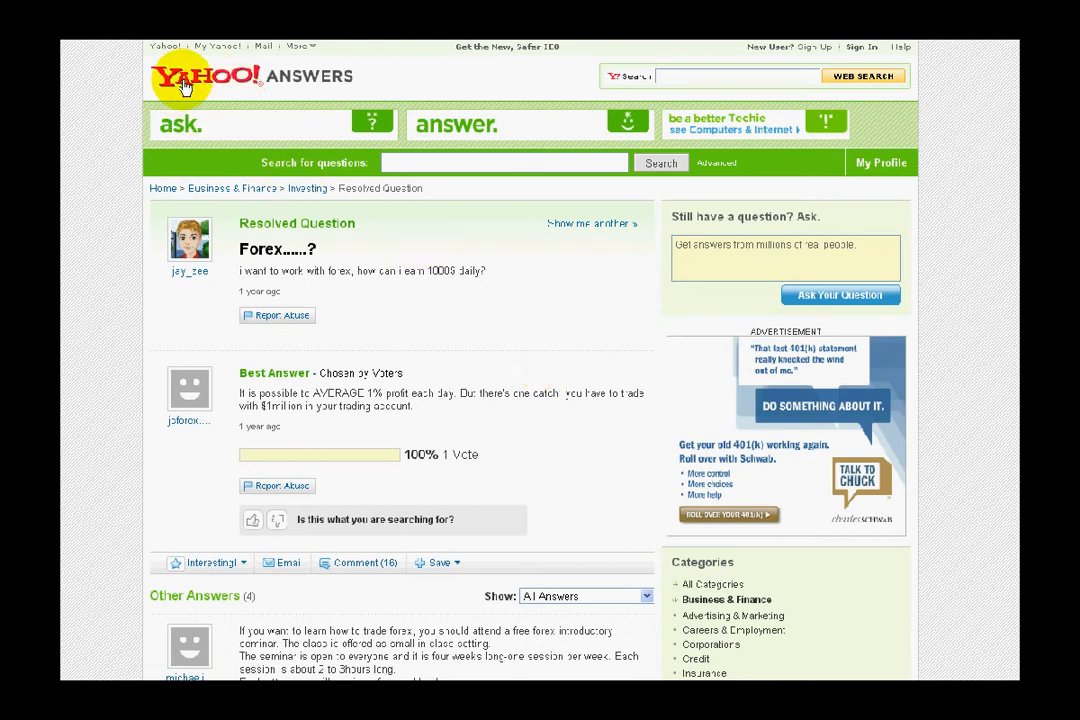
pyautogui.moveTo(515, 283)
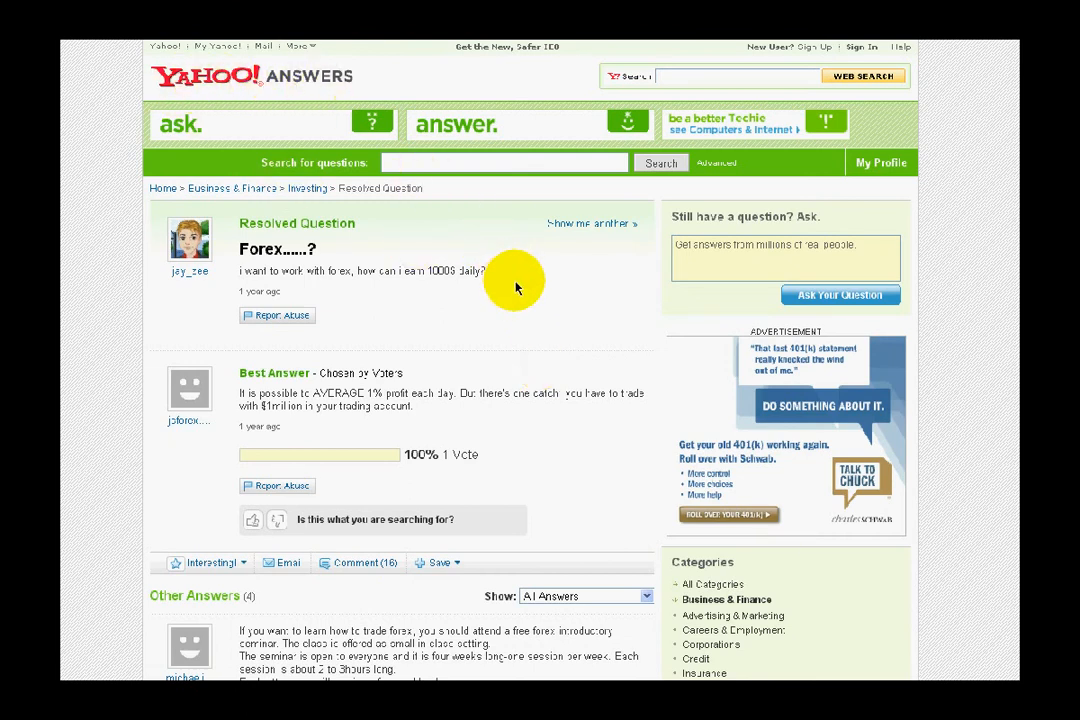
pyautogui.moveTo(547, 282)
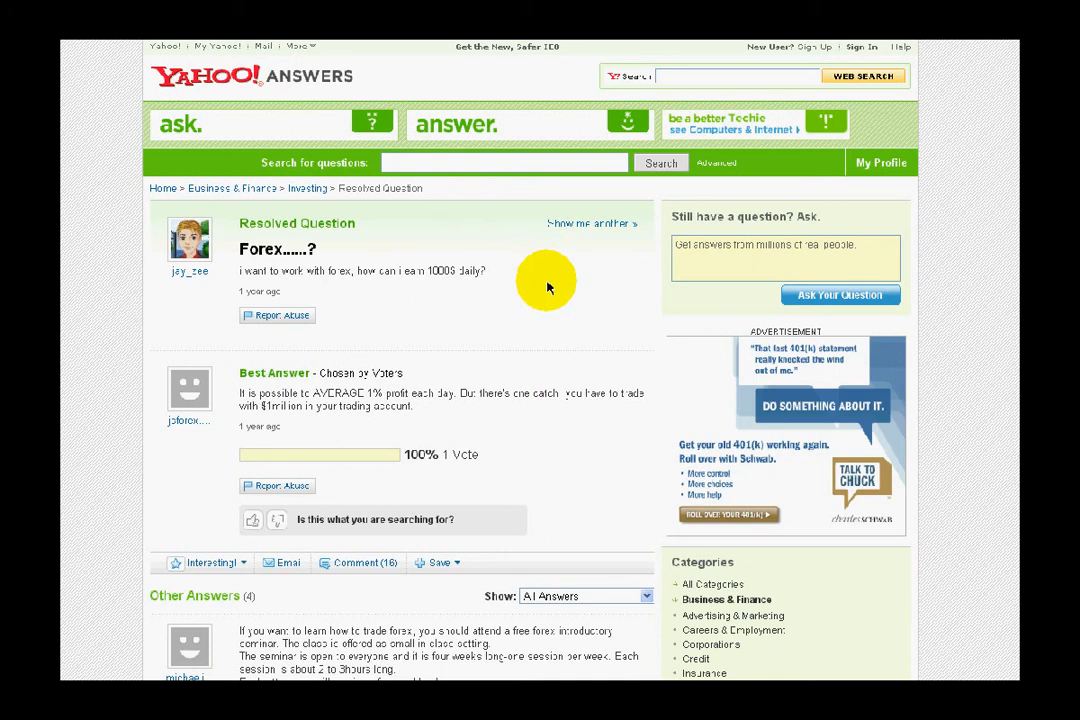
pyautogui.moveTo(430, 257)
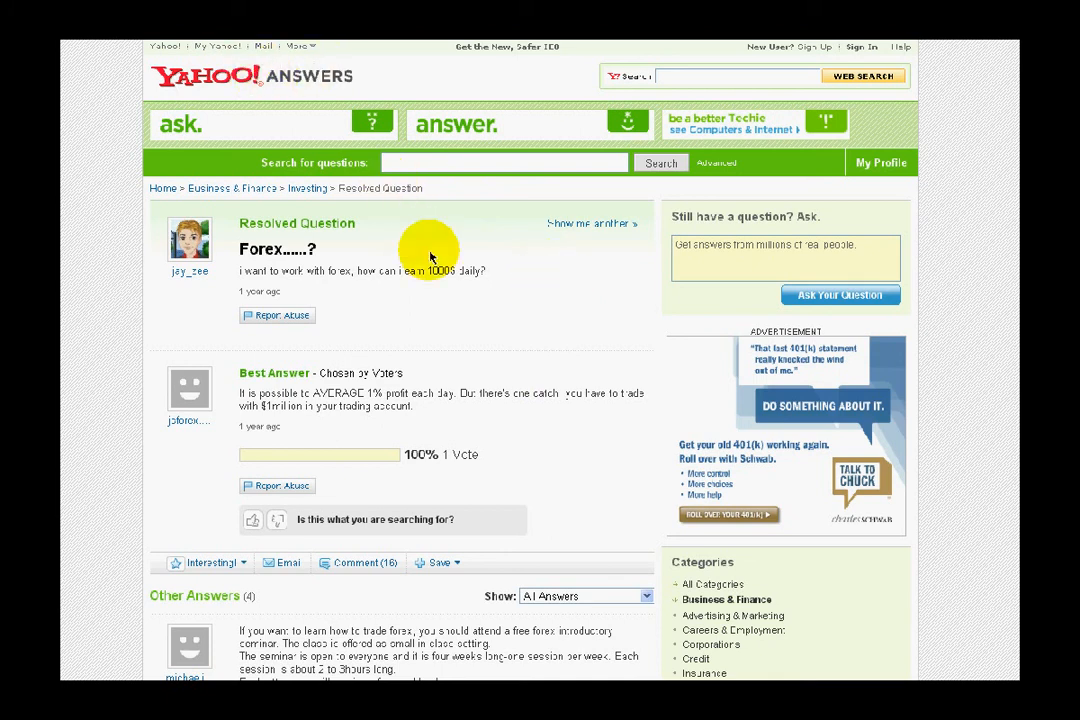
pyautogui.moveTo(490, 290)
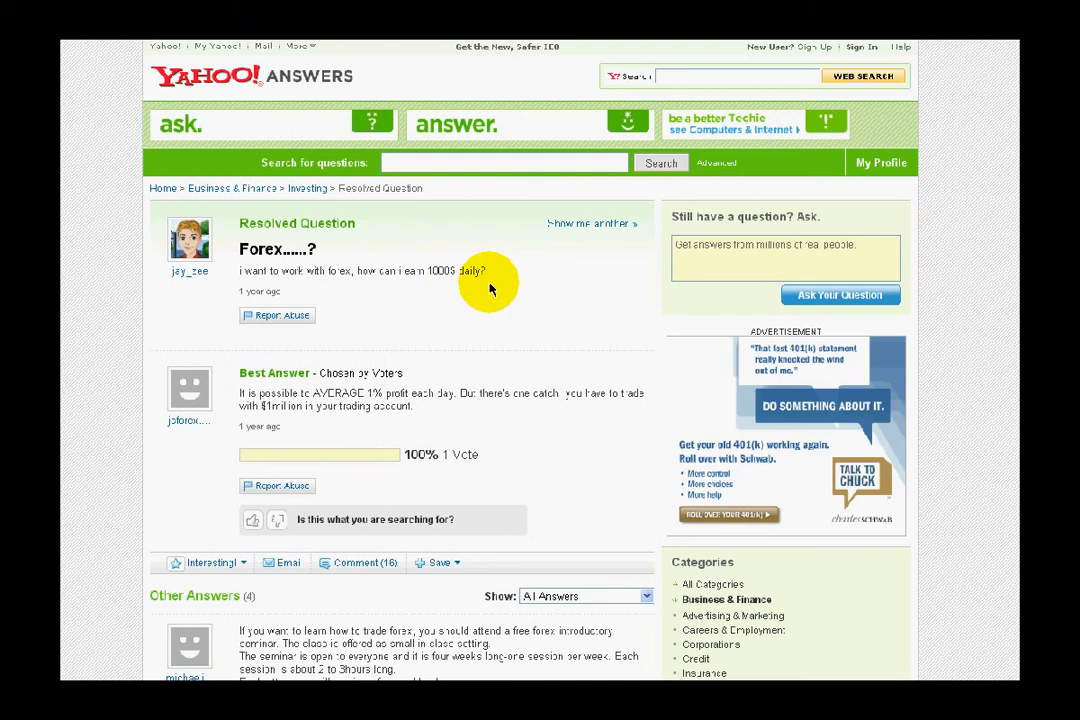
# Scroll the forex question page down to the answer with the forex-tracer reviews link.
pyautogui.scroll(-3)
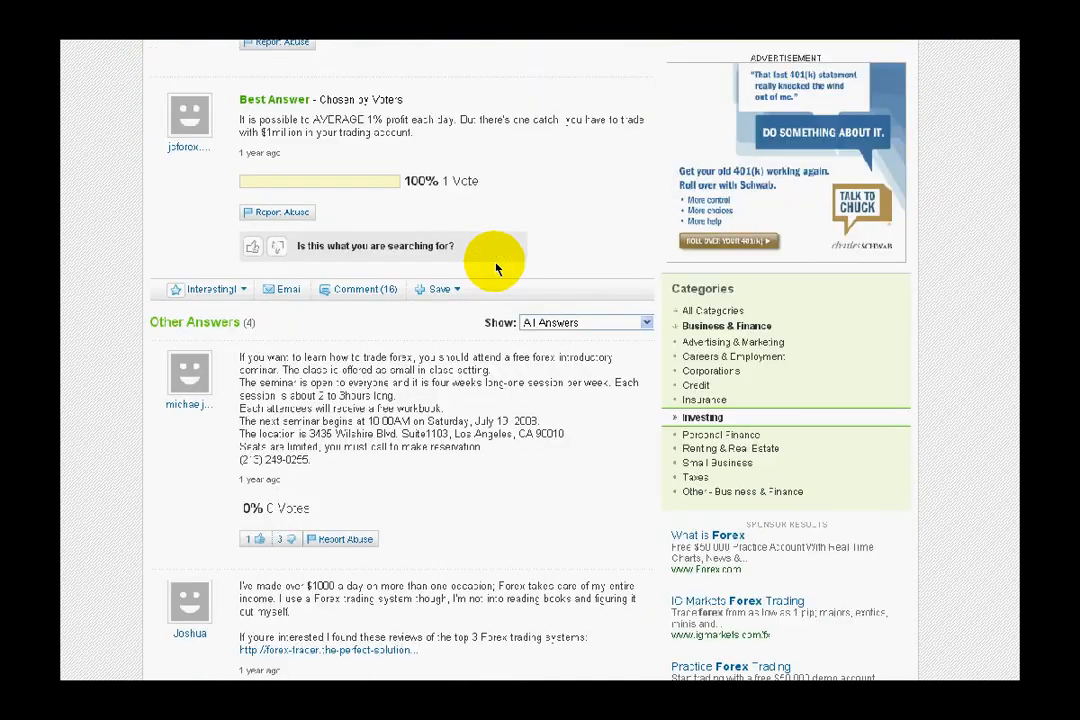
pyautogui.scroll(-3)
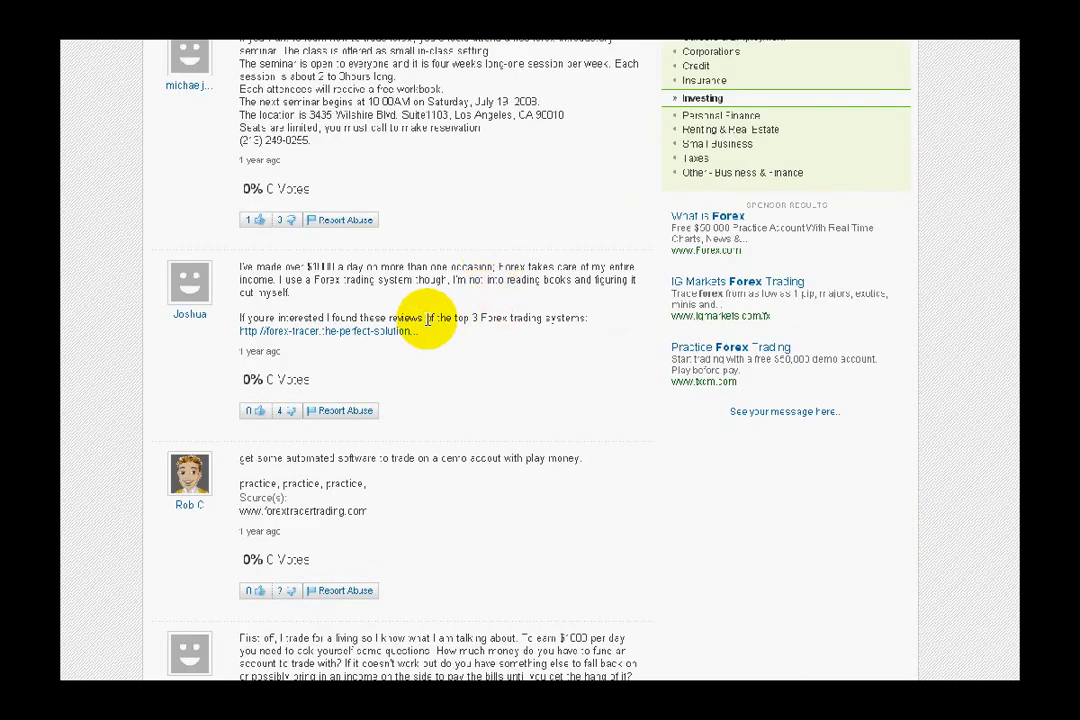
pyautogui.moveTo(478, 346)
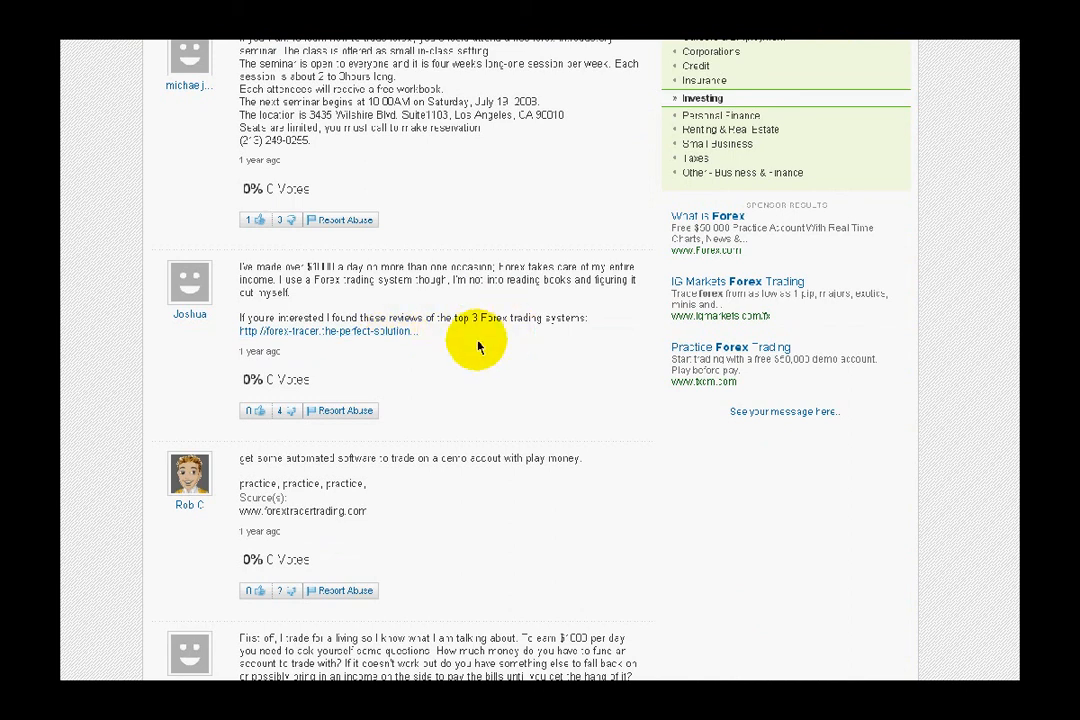
pyautogui.moveTo(518, 348)
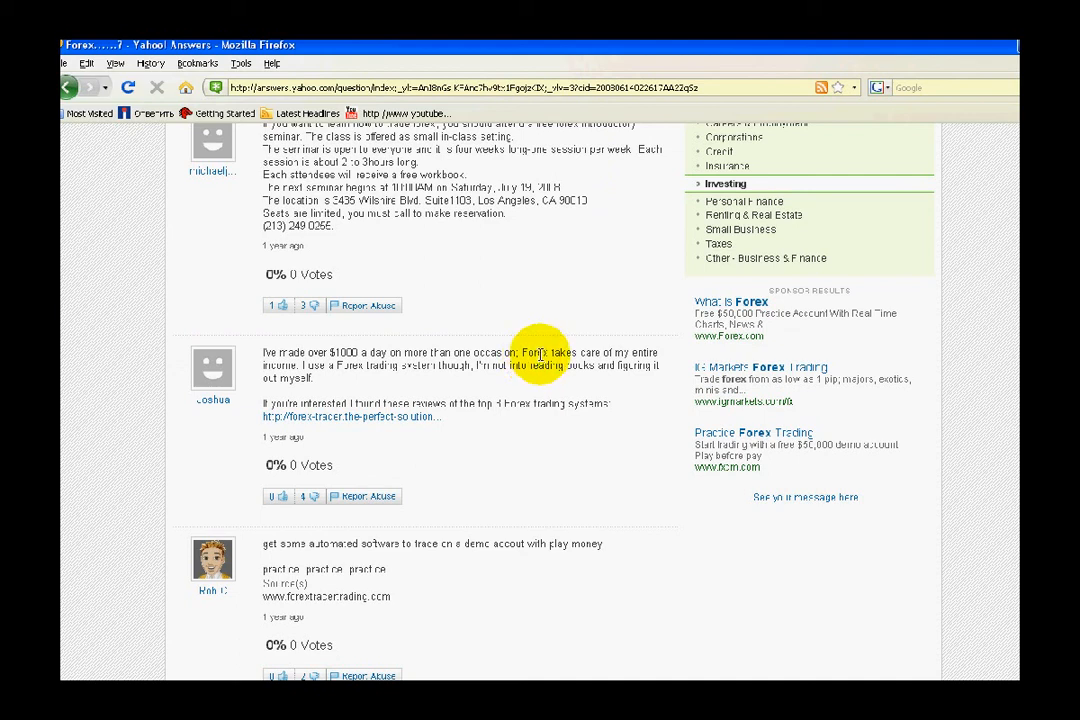
pyautogui.moveTo(473, 325)
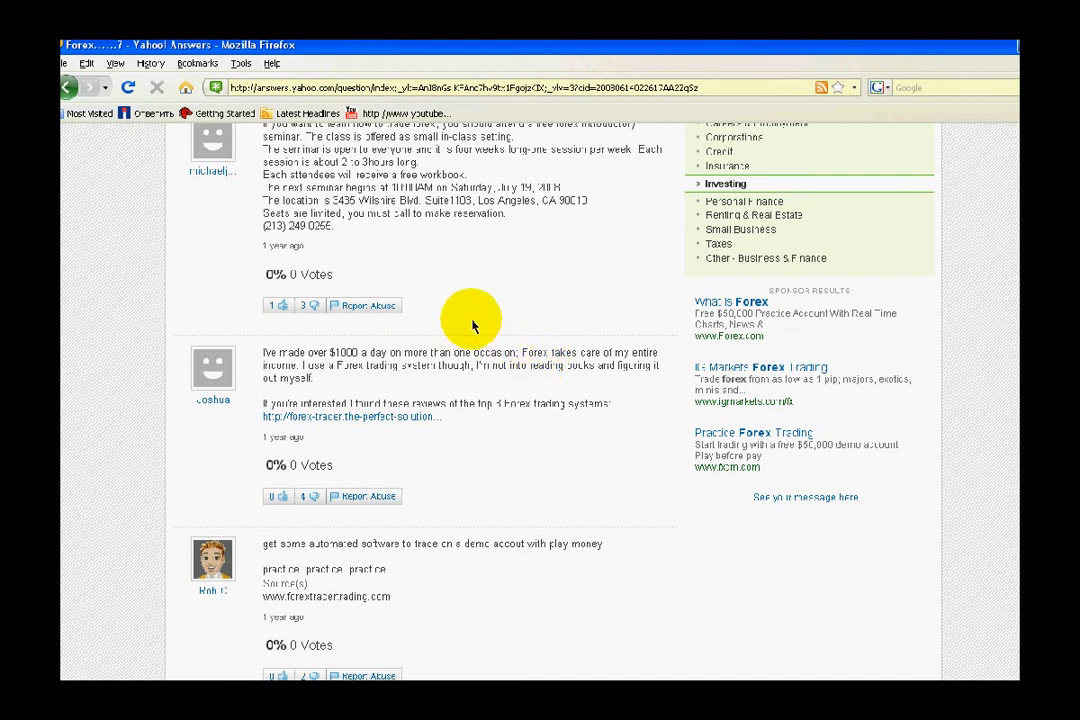
pyautogui.moveTo(387, 285)
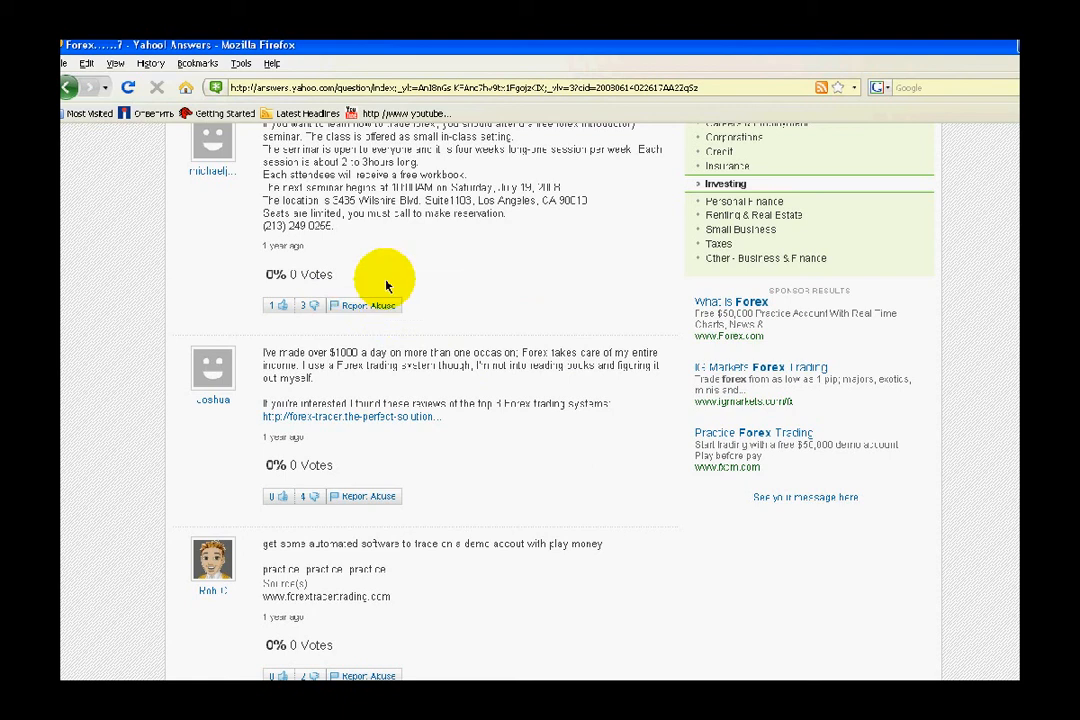
# View the Yahoo Answers page source and scroll toward the answer's link markup.
pyautogui.click(115, 63)
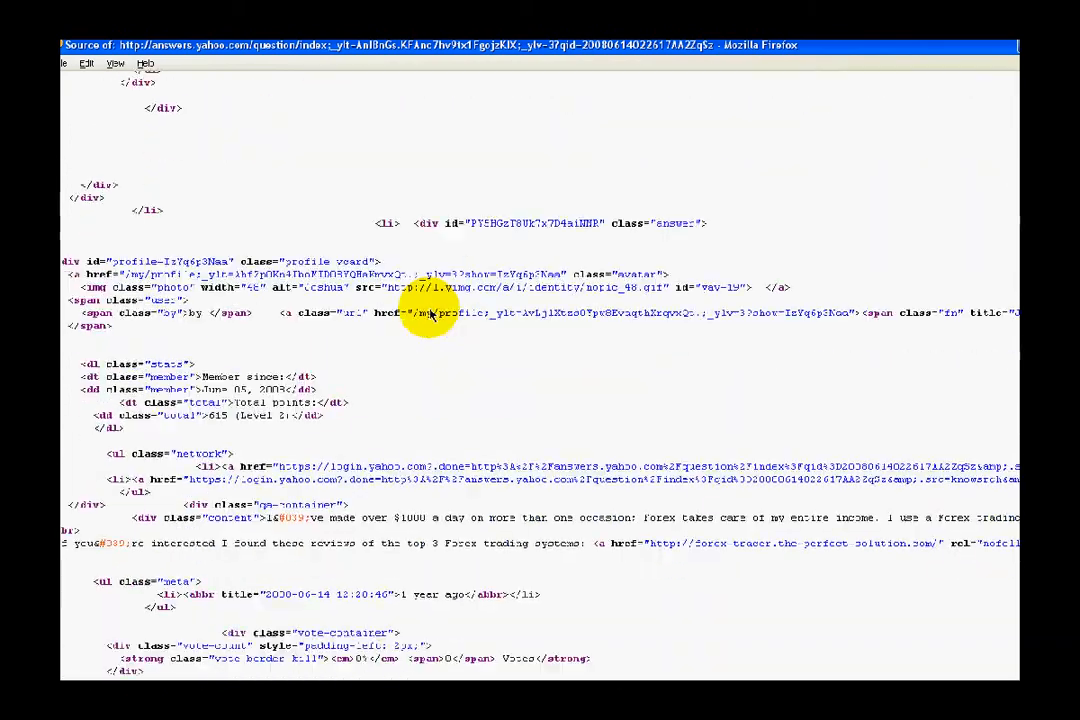
pyautogui.scroll(-3)
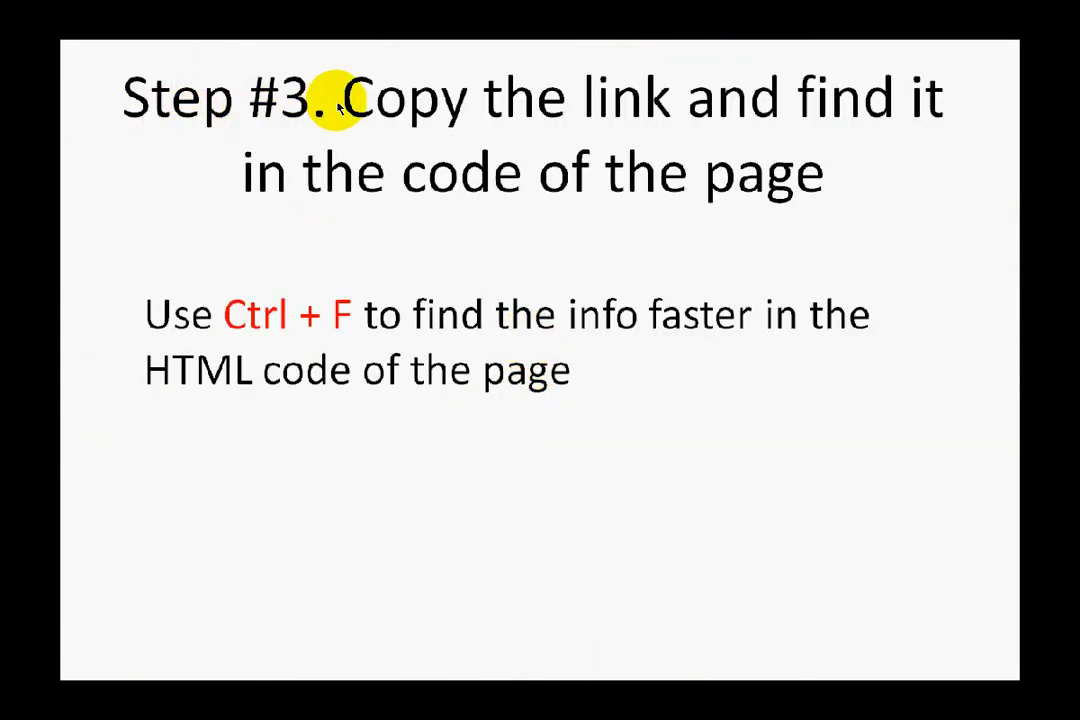
pyautogui.moveTo(415, 170)
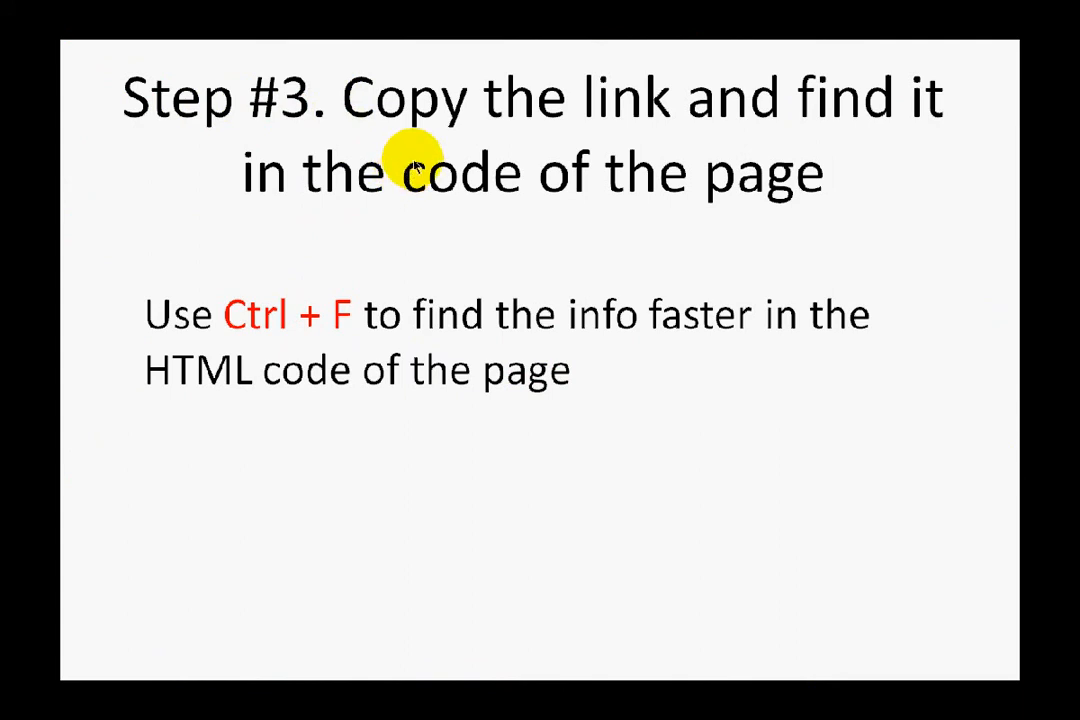
pyautogui.moveTo(360, 320)
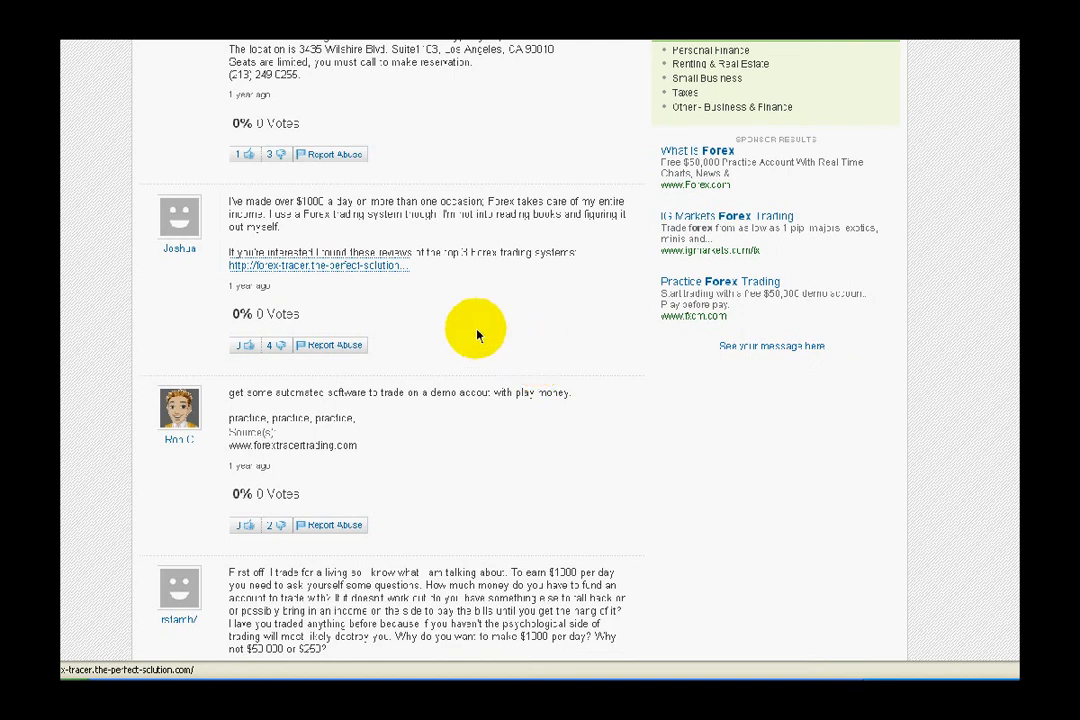
# Search the page source for the forex-tracer.the-perfect-solution.com backlink and locate its link tag.
pyautogui.rightClick(318, 265)
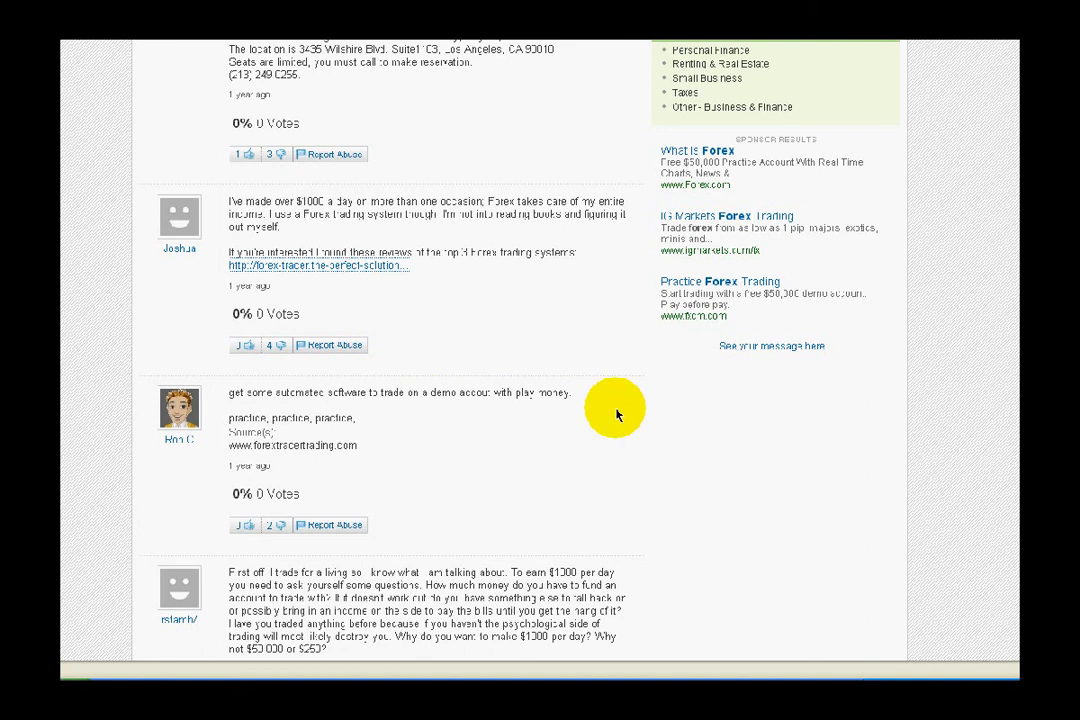
pyautogui.press('ctrl+u')
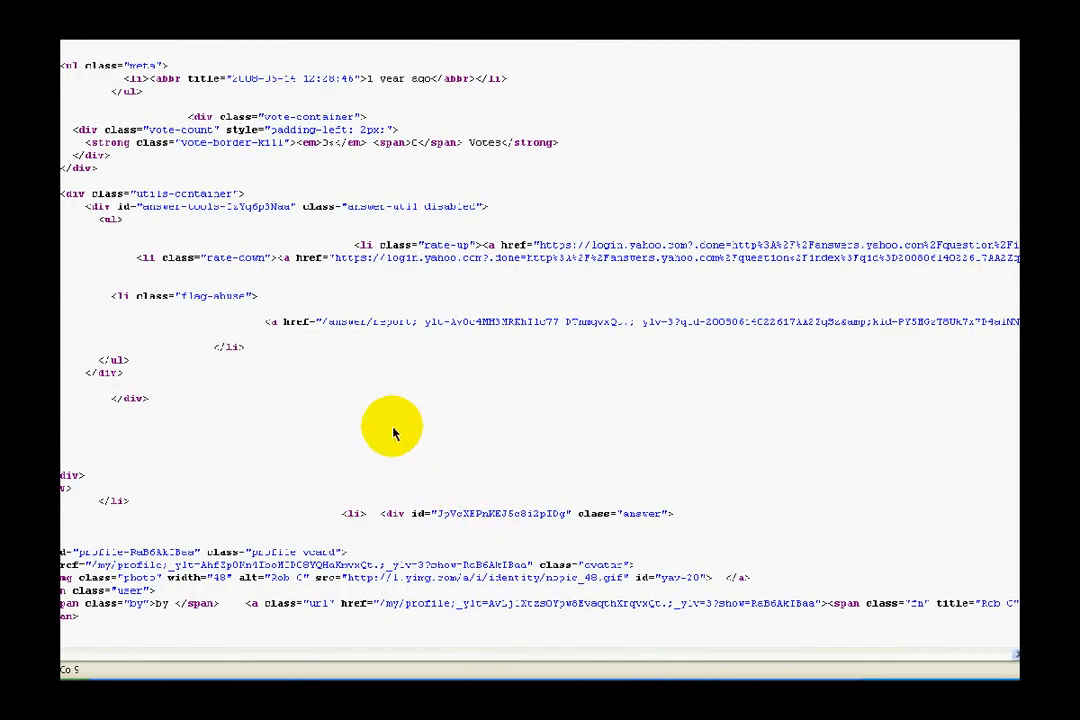
pyautogui.moveTo(378, 358)
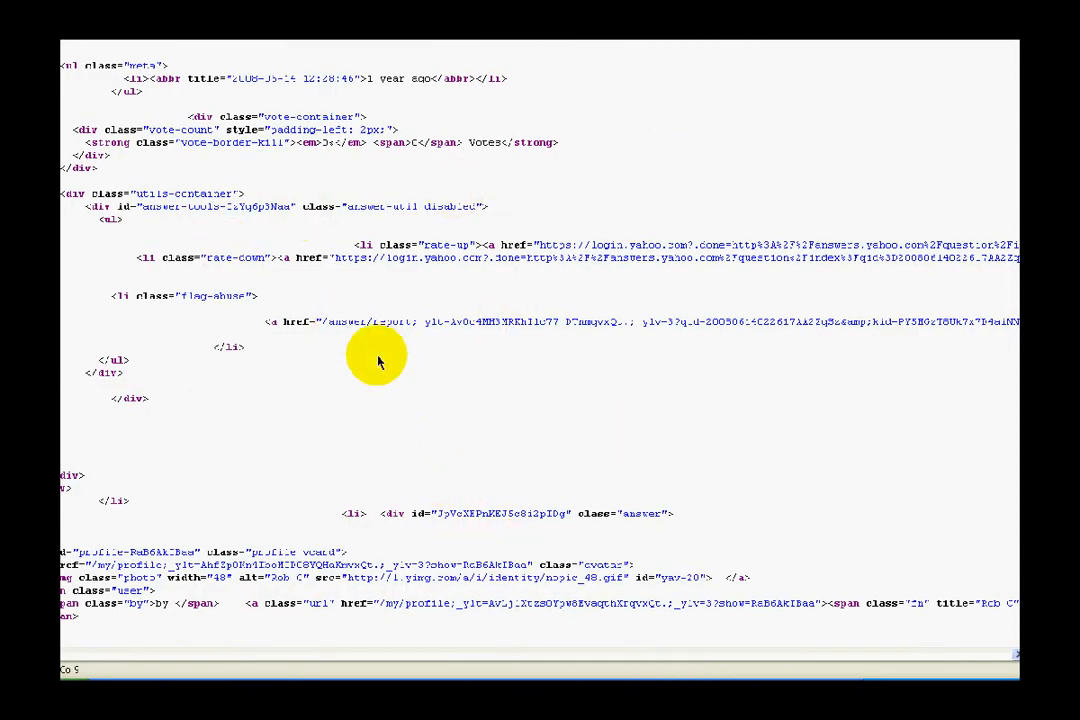
pyautogui.press('Ctrl+f')
pyautogui.write('he perfect solution.com')
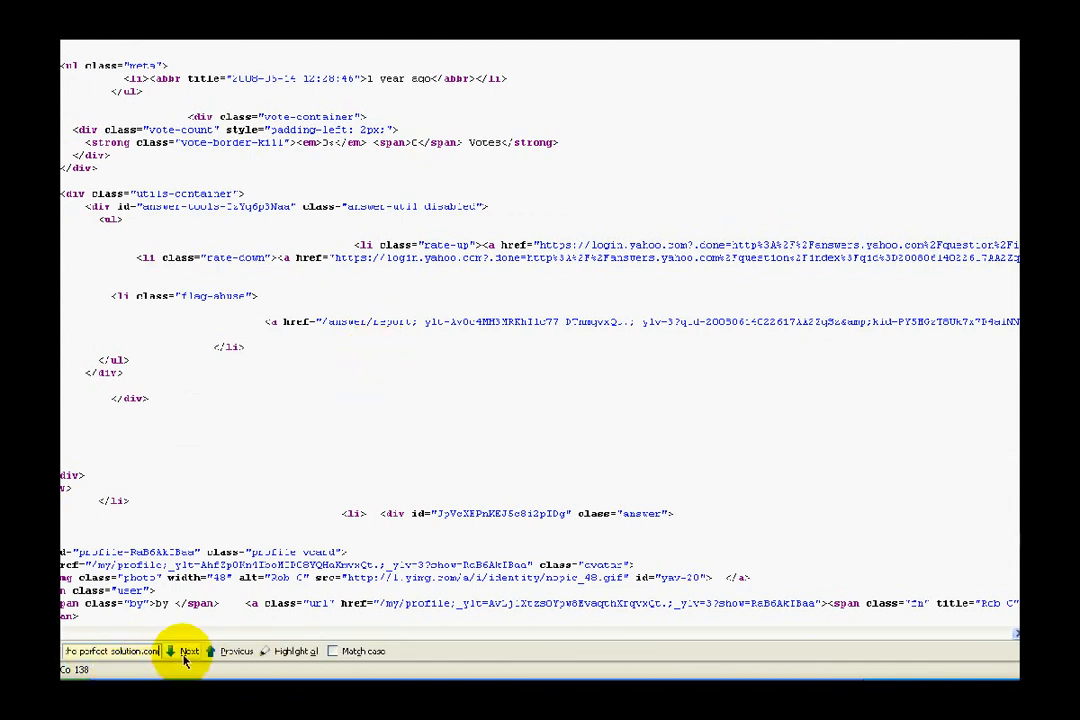
pyautogui.click(188, 651)
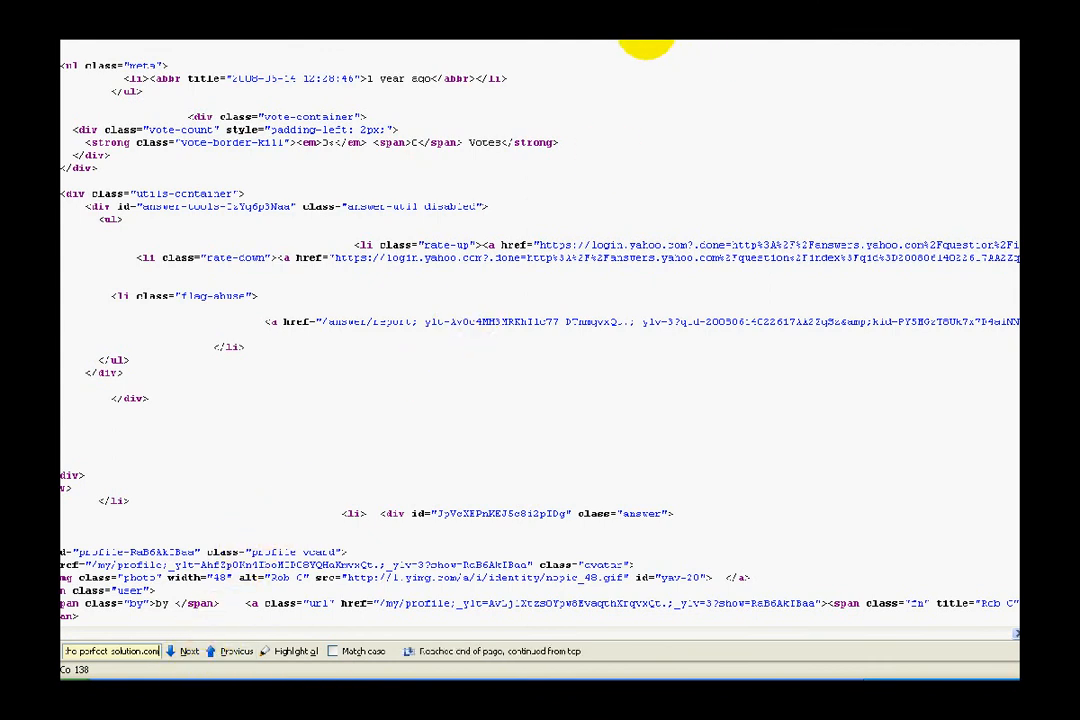
pyautogui.scroll(3)
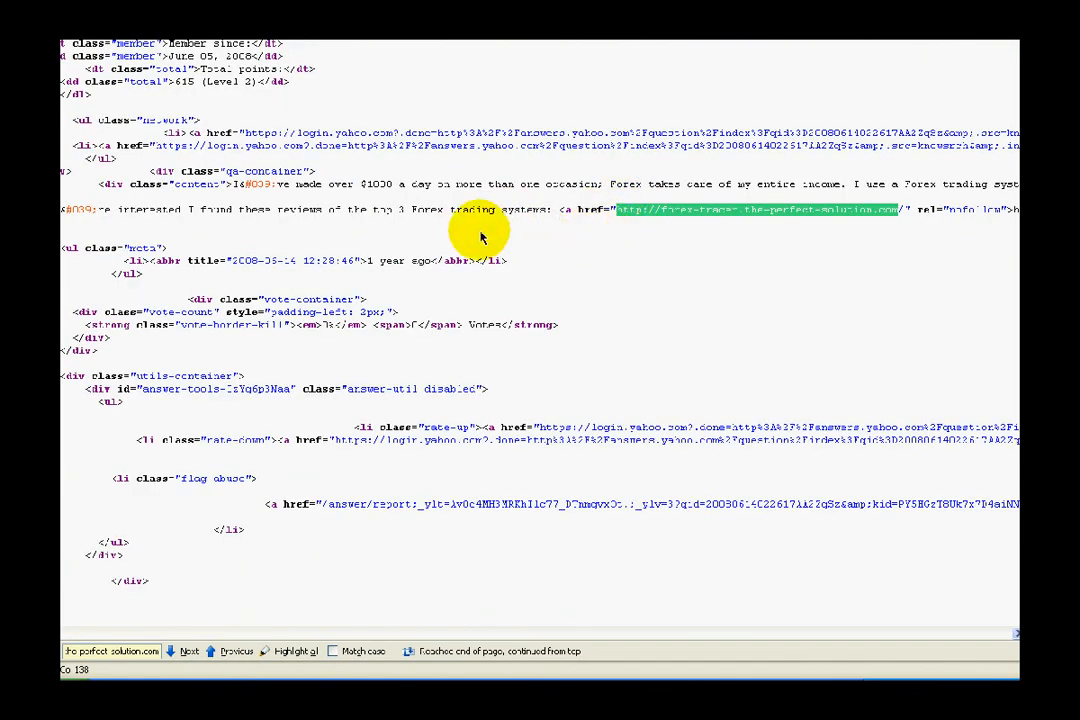
pyautogui.moveTo(513, 570)
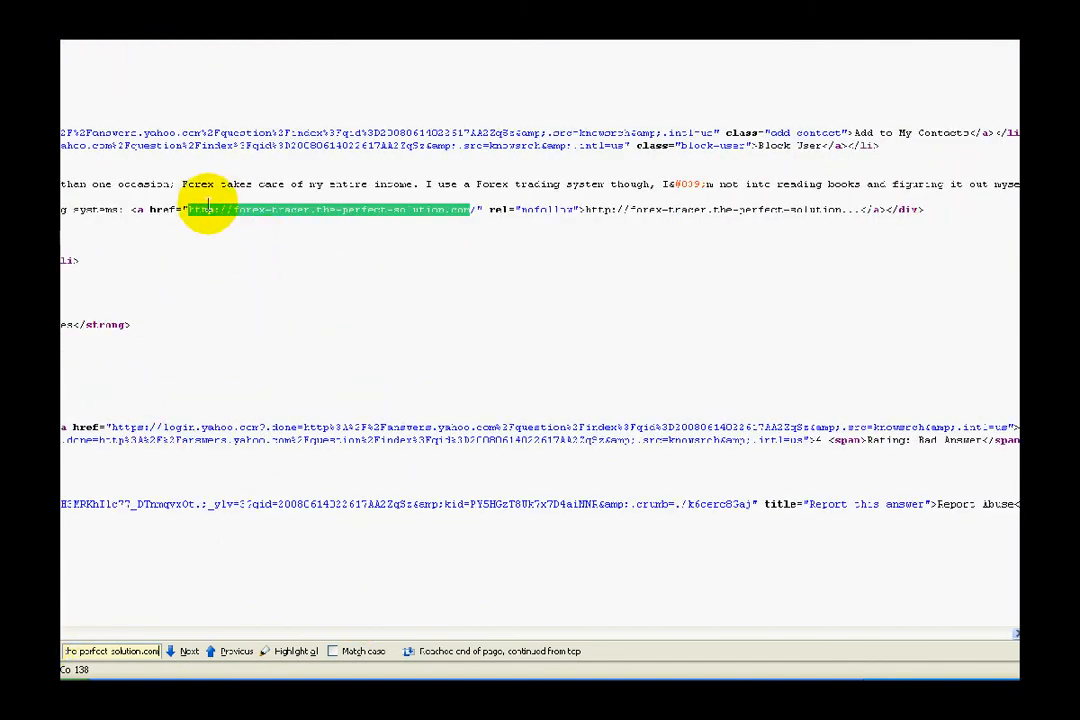
pyautogui.moveTo(200, 230)
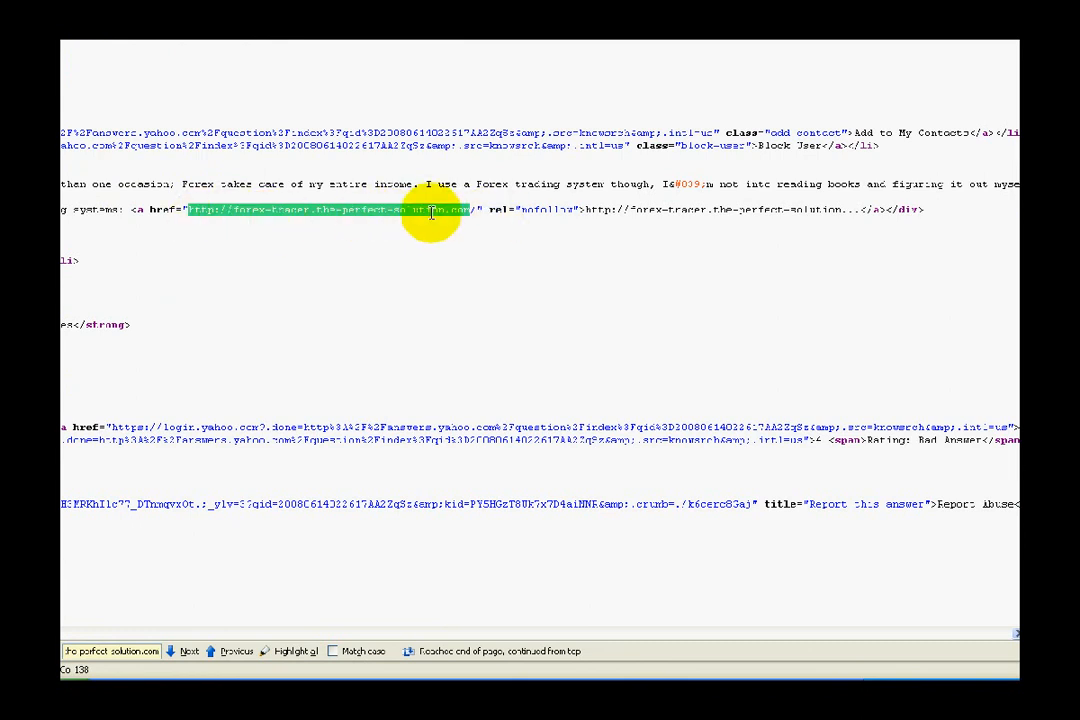
pyautogui.moveTo(528, 212)
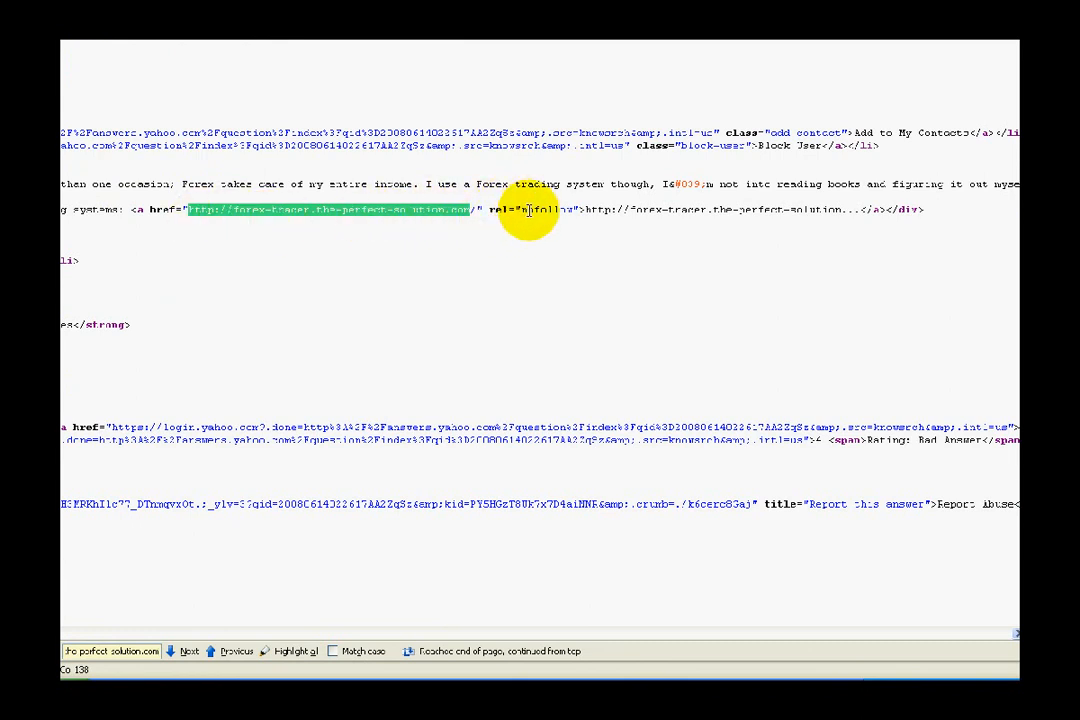
pyautogui.moveTo(590, 210)
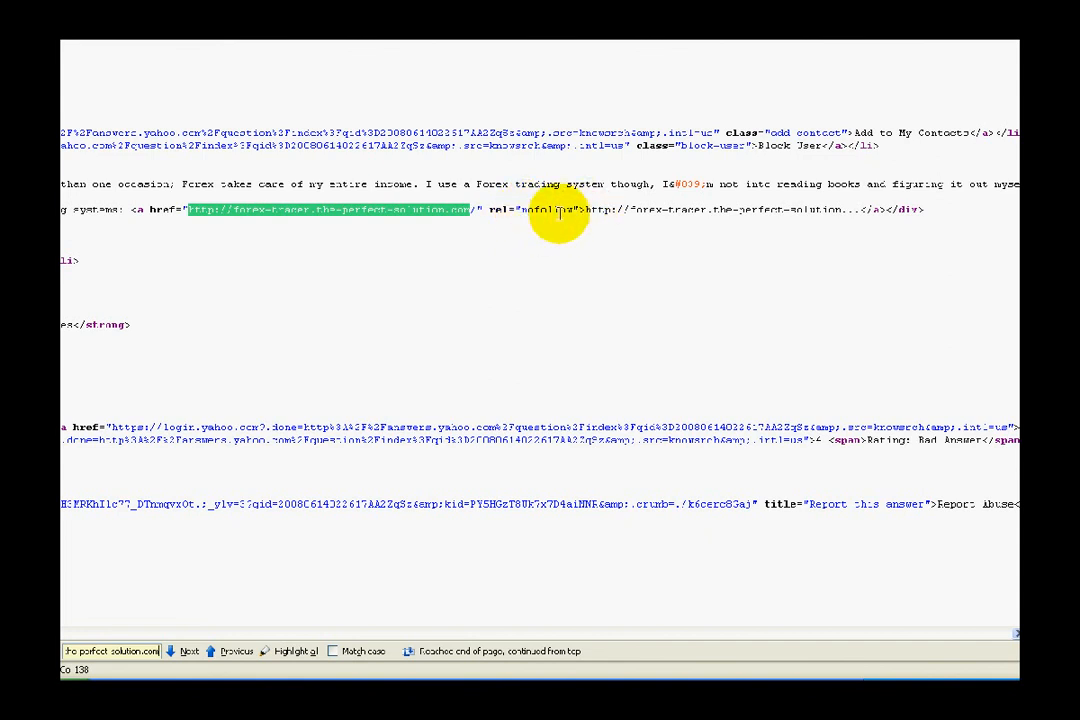
pyautogui.moveTo(535, 217)
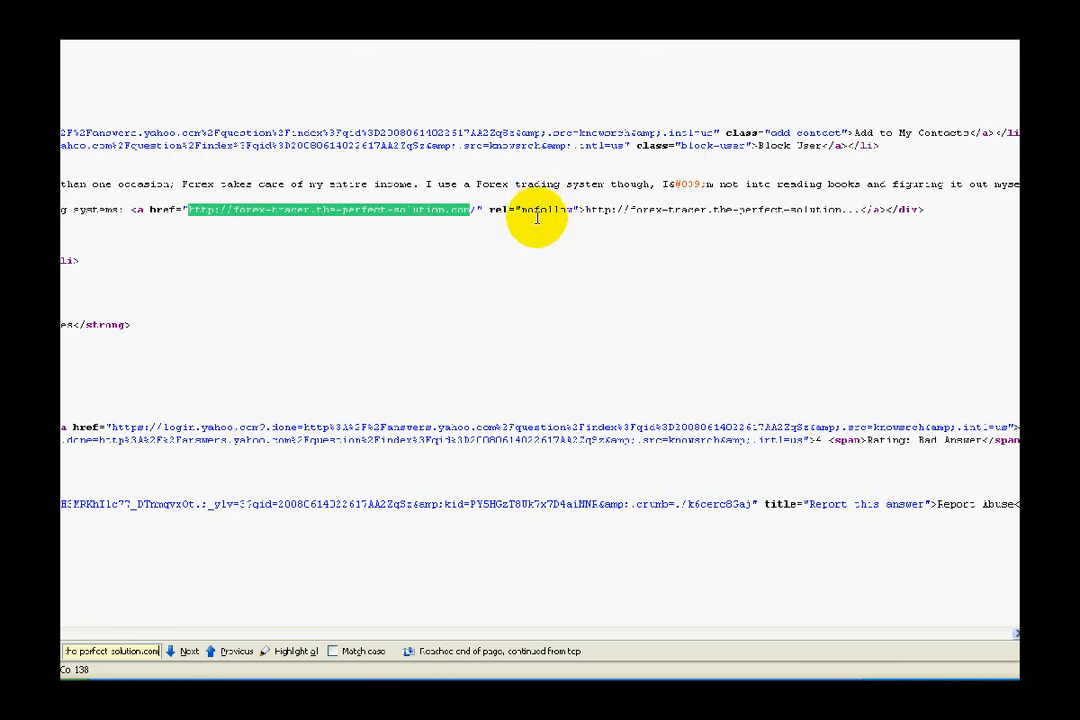
pyautogui.moveTo(443, 212)
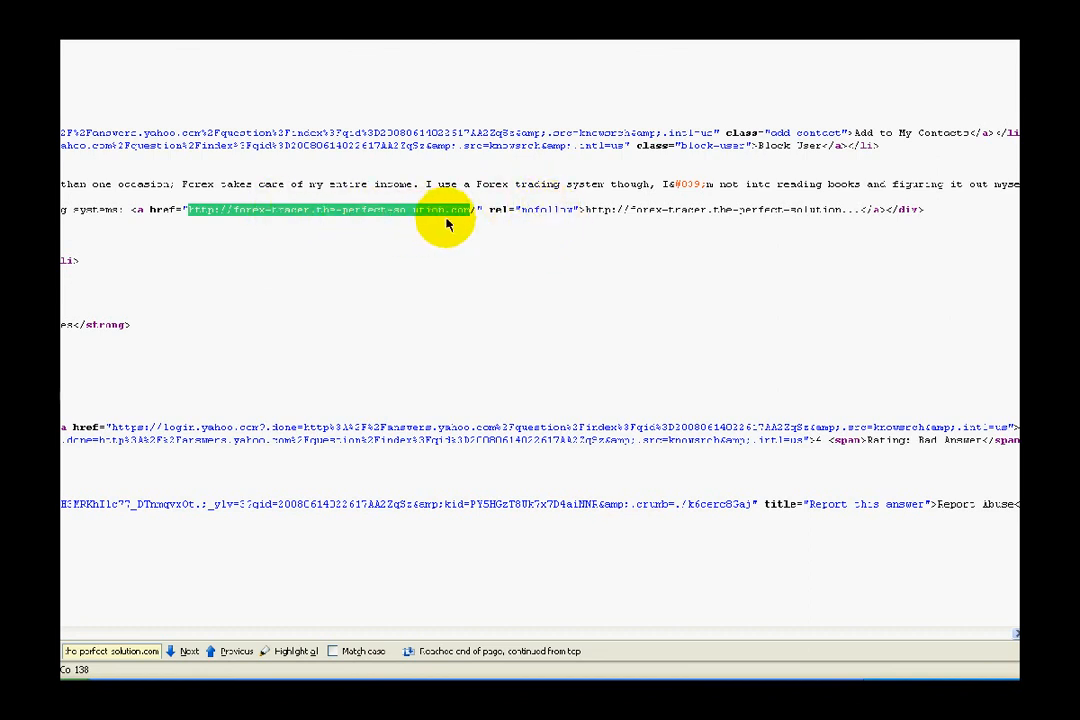
pyautogui.moveTo(420, 255)
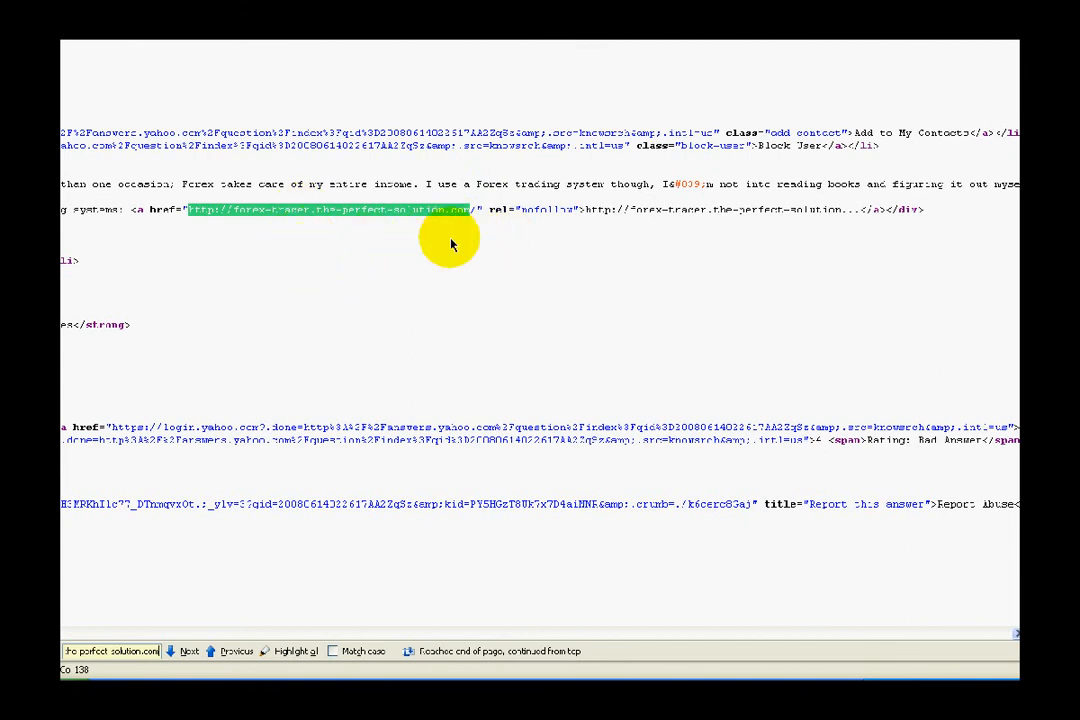
pyautogui.moveTo(420, 245)
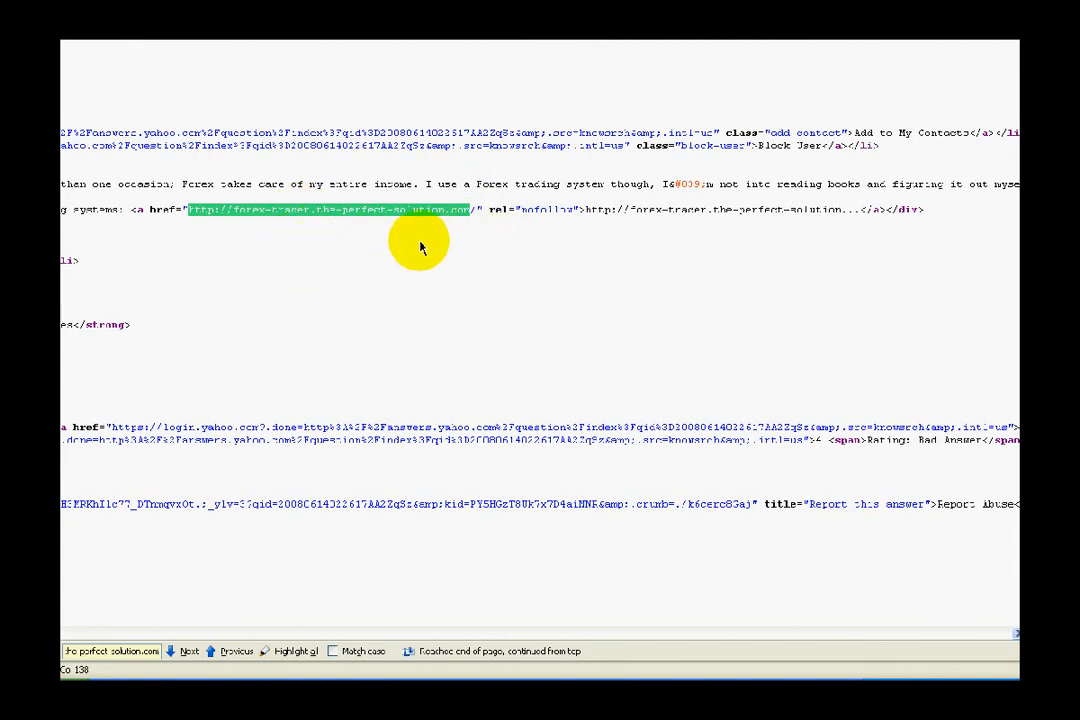
pyautogui.moveTo(465, 210)
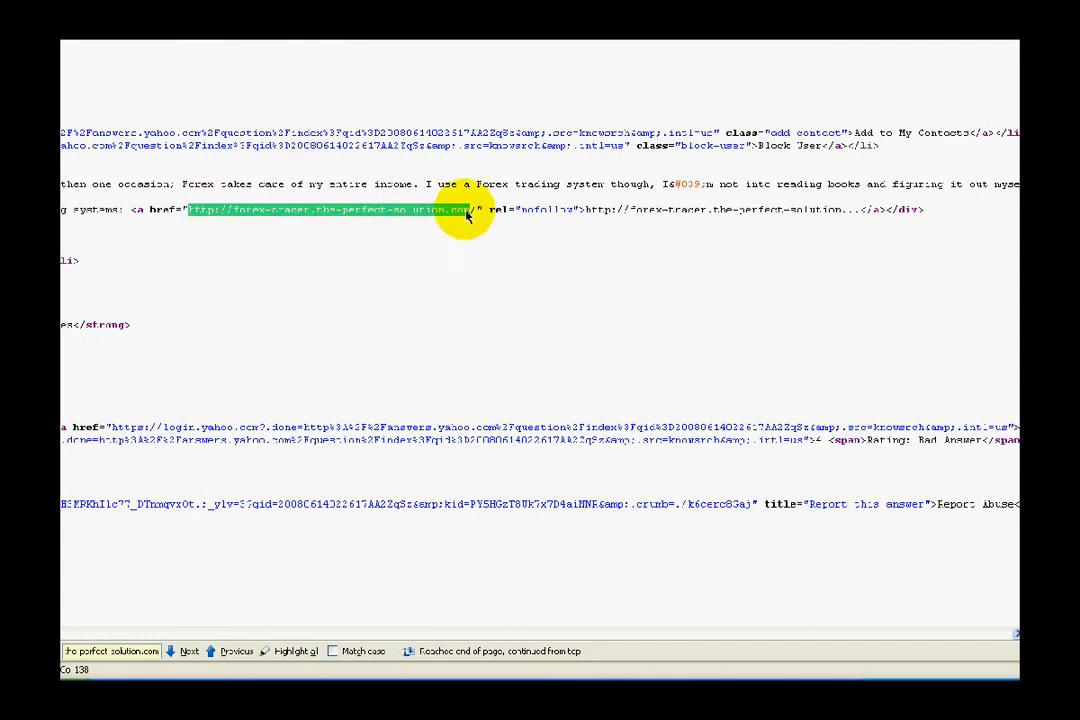
pyautogui.moveTo(468, 253)
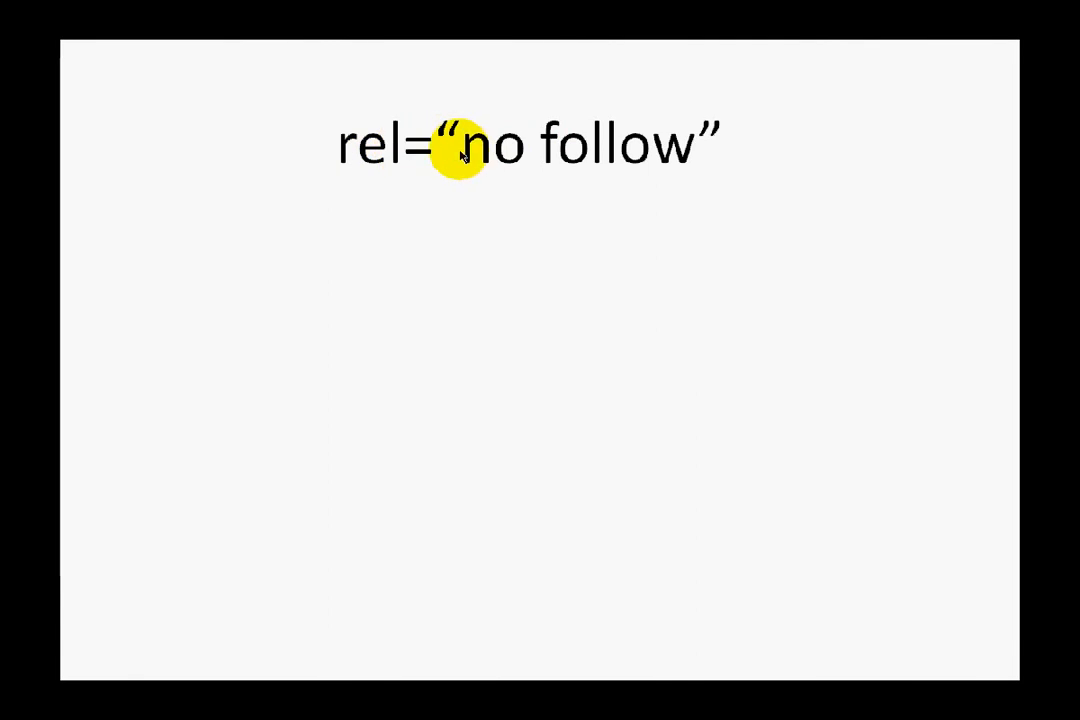
pyautogui.moveTo(680, 222)
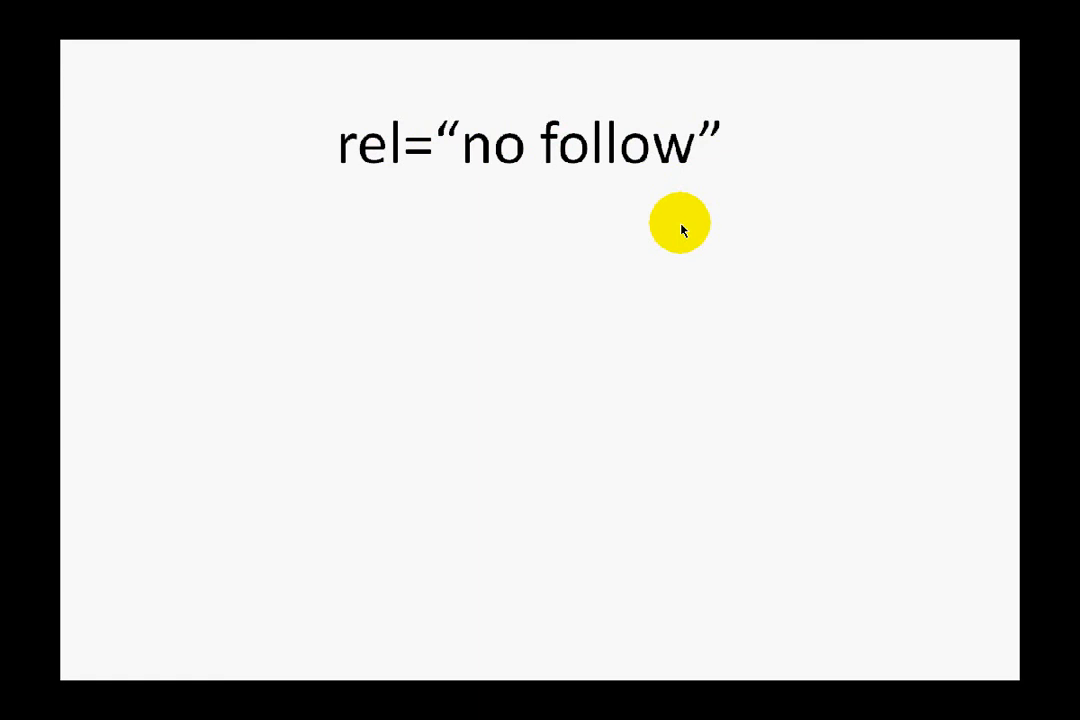